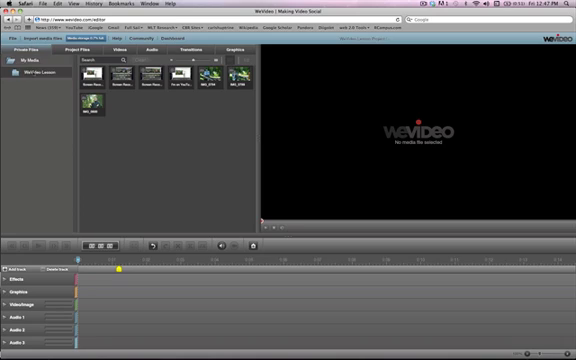
- Show the project files, then the stock Colors video clips
{"action": "left_click", "coordinate": [45, 74]}
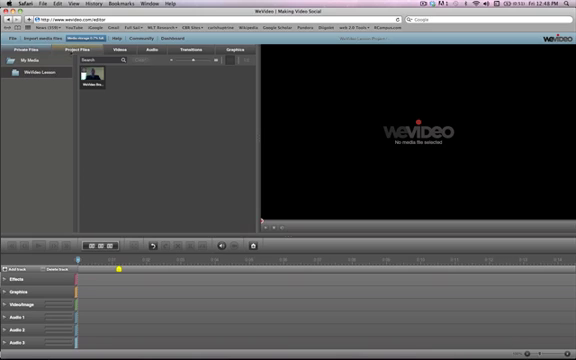
{"action": "left_click", "coordinate": [32, 47]}
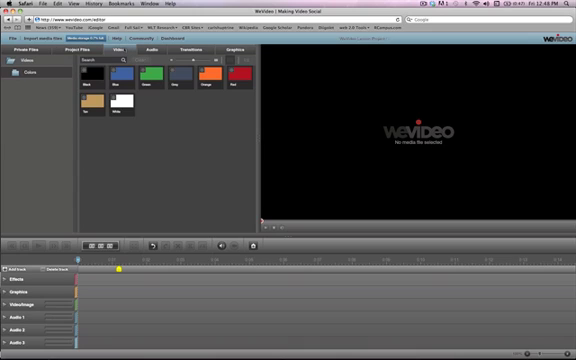
- Browse the Music and Atmosphere audio categories, ending on the Wipes transitions
{"action": "left_click", "coordinate": [119, 78]}
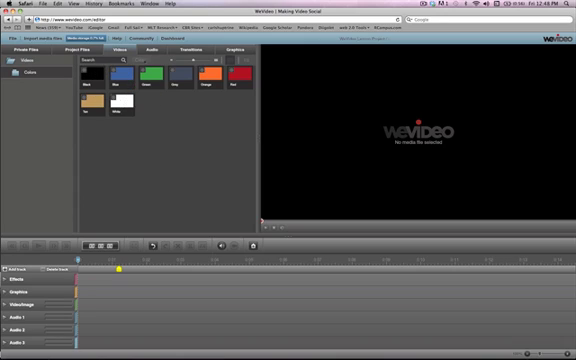
{"action": "left_click", "coordinate": [156, 45]}
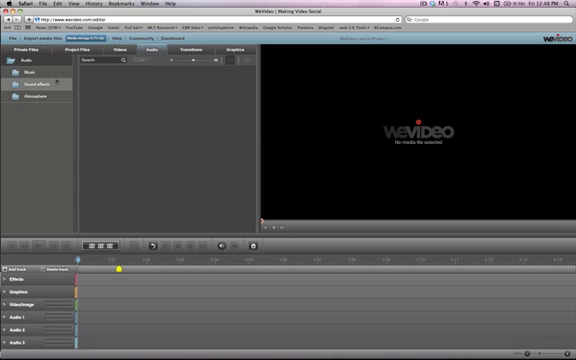
{"action": "left_click", "coordinate": [30, 72]}
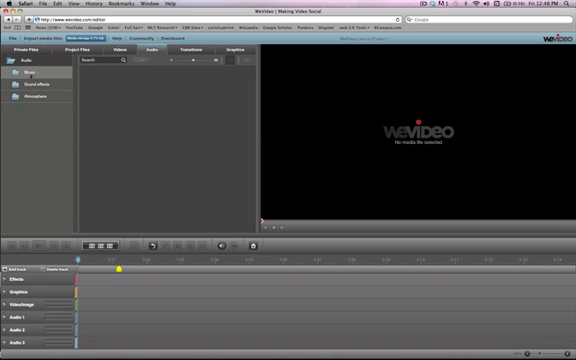
{"action": "left_click", "coordinate": [30, 72]}
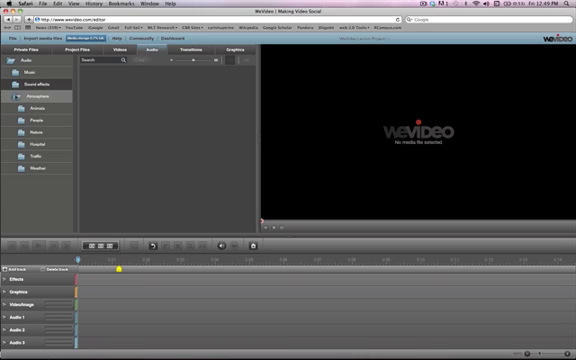
{"action": "left_click", "coordinate": [201, 50]}
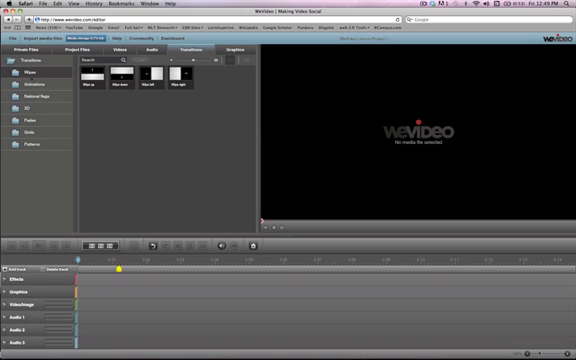
- Browse the Grids and then Patterns transition categories
{"action": "left_click", "coordinate": [43, 89]}
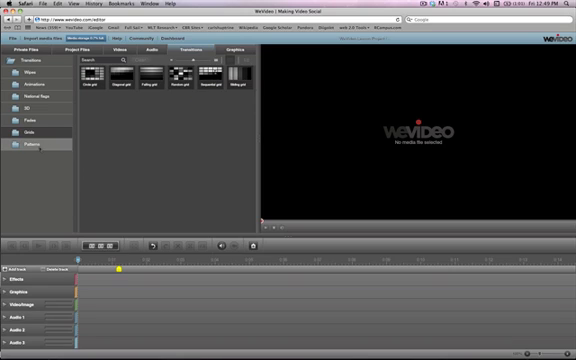
{"action": "left_click", "coordinate": [33, 150]}
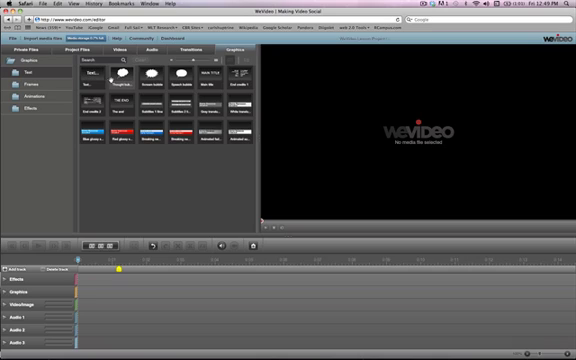
{"action": "mouse_move", "coordinate": [155, 83]}
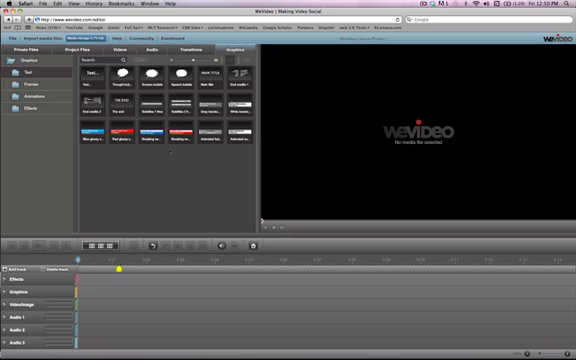
{"action": "mouse_move", "coordinate": [95, 105]}
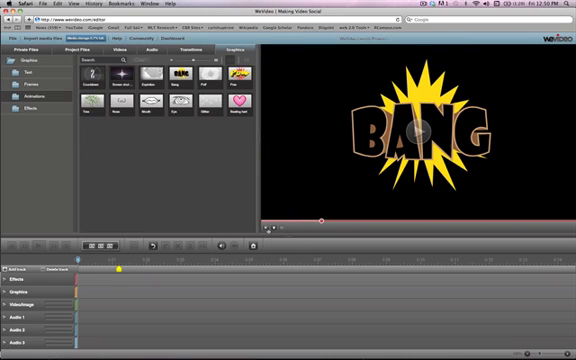
- Show the Effects graphics: vignette, snow, bad screen and old film
{"action": "left_click", "coordinate": [40, 103]}
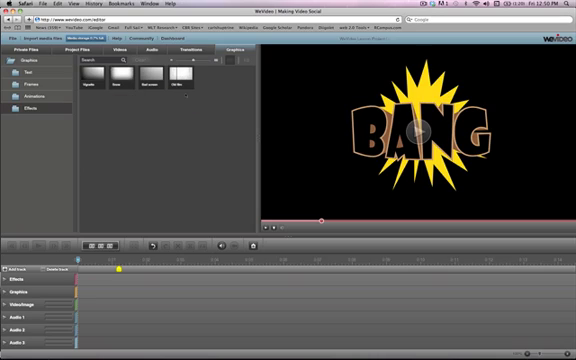
{"action": "mouse_move", "coordinate": [190, 82]}
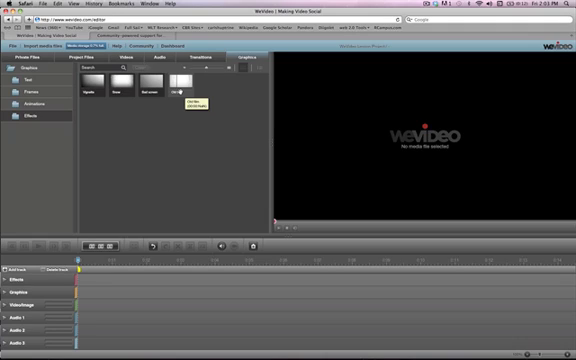
- Preview the WeVideo Lesson presenter clip from Private Files
{"action": "left_click", "coordinate": [20, 63]}
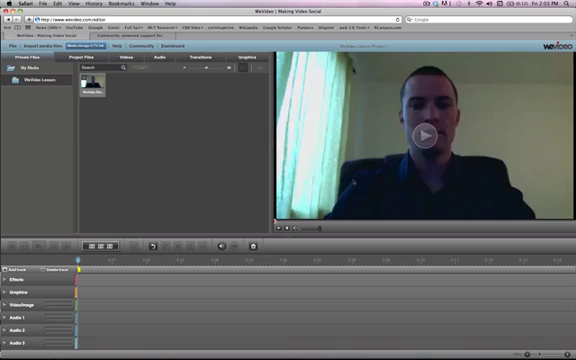
{"action": "left_click", "coordinate": [425, 135]}
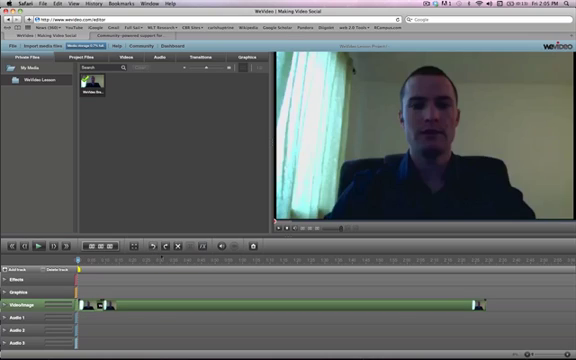
{"action": "mouse_move", "coordinate": [178, 247]}
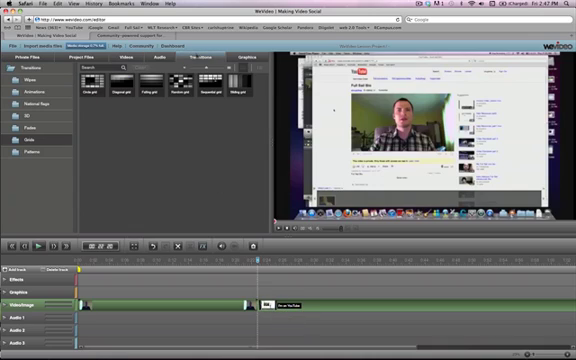
- Browse the Grids transitions for one to place before the title clip
{"action": "left_click", "coordinate": [30, 117]}
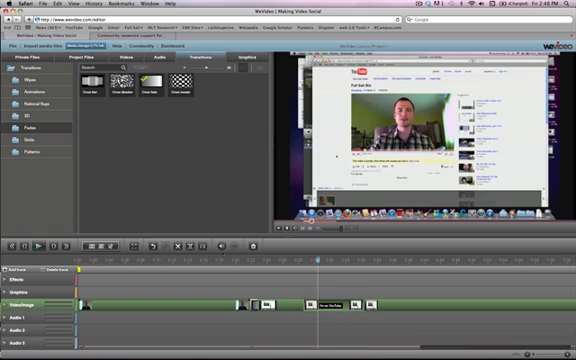
{"action": "mouse_move", "coordinate": [205, 253]}
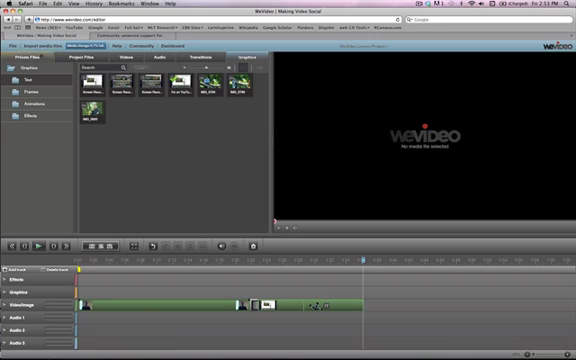
- Select an uploaded IMG photo to append to the video track
{"action": "left_click", "coordinate": [13, 51]}
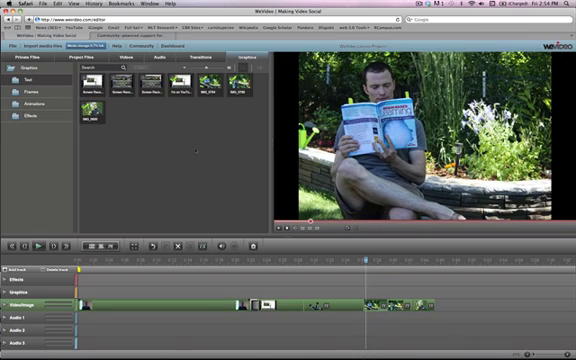
- Add a Thought bubble over the garden photo with caption starting 'I wond'
{"action": "left_click", "coordinate": [216, 58]}
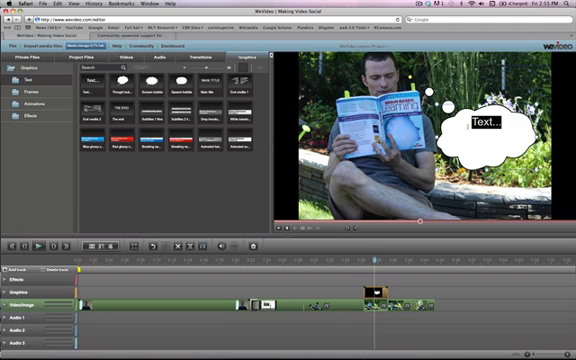
{"action": "type", "text": "I wond"}
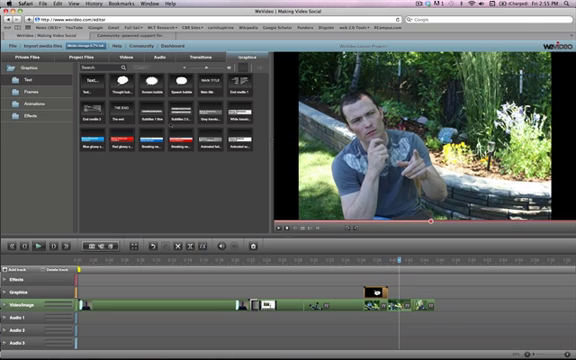
- Pick a music genre category in the Audio library for the soundtrack
{"action": "left_click", "coordinate": [151, 57]}
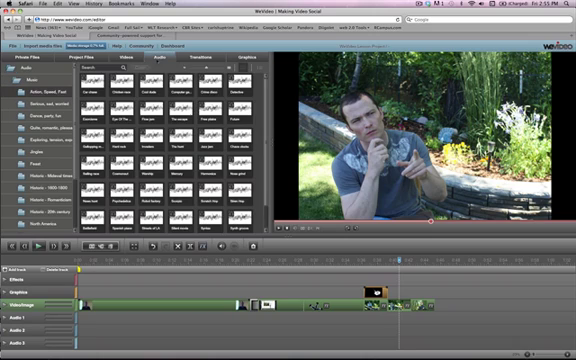
{"action": "left_click", "coordinate": [60, 101]}
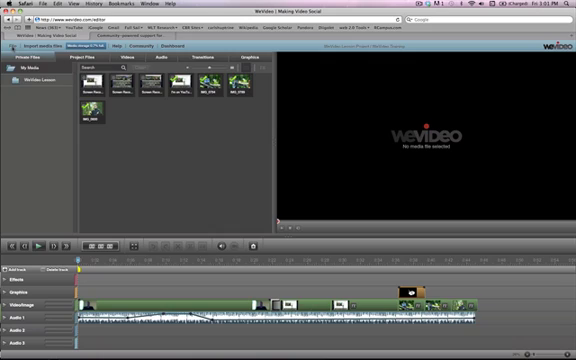
- Choose Share / export from the File menu for the WeVideo Training project
{"action": "left_click", "coordinate": [15, 47]}
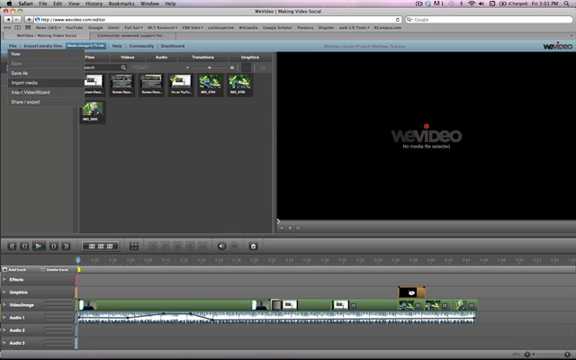
{"action": "left_click", "coordinate": [28, 103]}
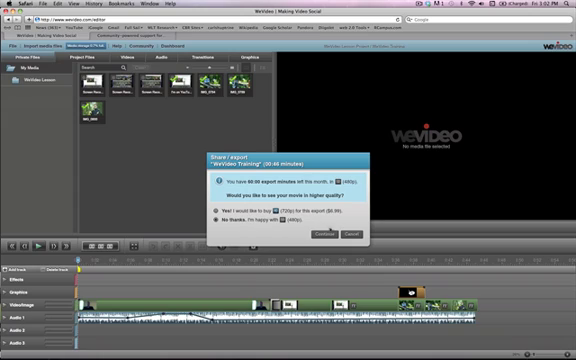
- Export the project to YouTube at standard quality and acknowledge the export timing notice
{"action": "left_click", "coordinate": [320, 234]}
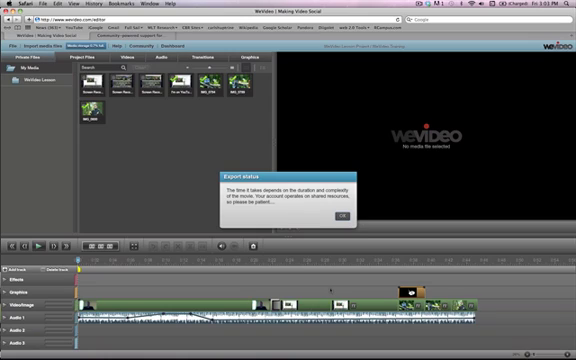
{"action": "left_click", "coordinate": [347, 215]}
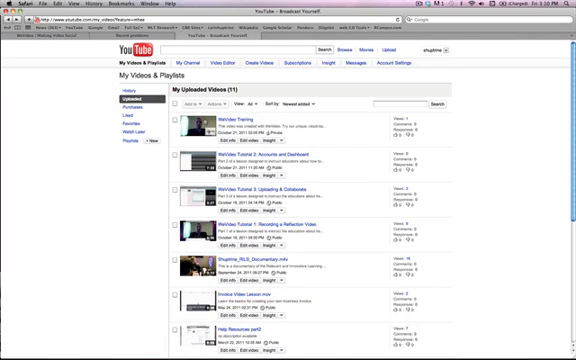
- Open the 'WeVideo Training' video from the Uploaded videos list
{"action": "left_click", "coordinate": [253, 128]}
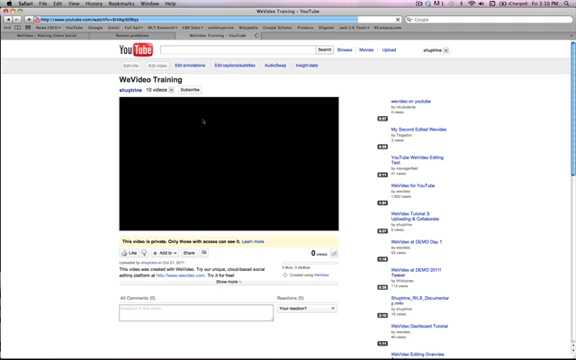
- Play the 'WeVideo Training' video and display its youtu.be share link
{"action": "left_click", "coordinate": [237, 165]}
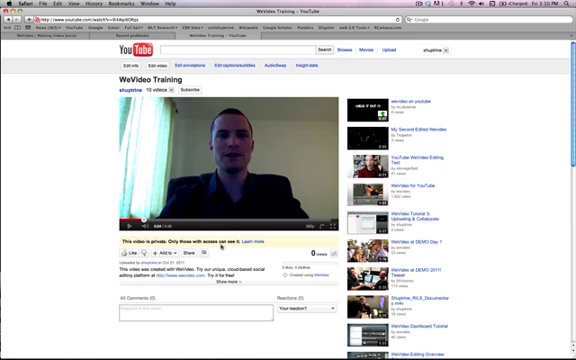
{"action": "mouse_move", "coordinate": [203, 262]}
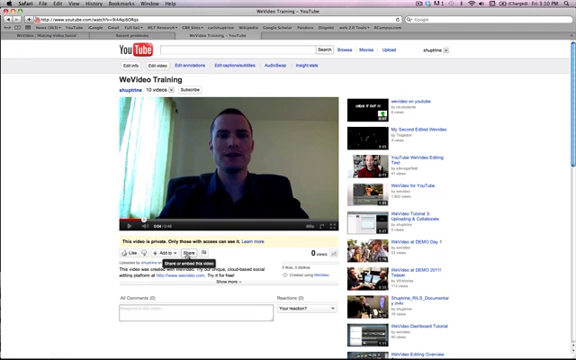
{"action": "left_click", "coordinate": [184, 262]}
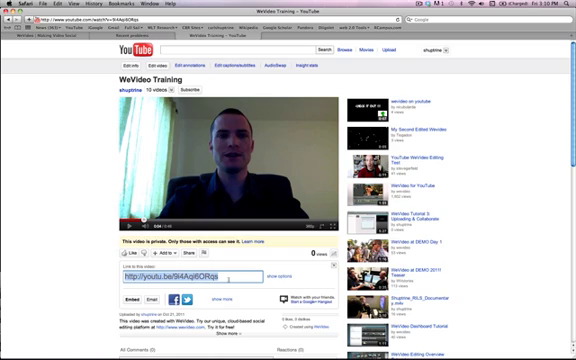